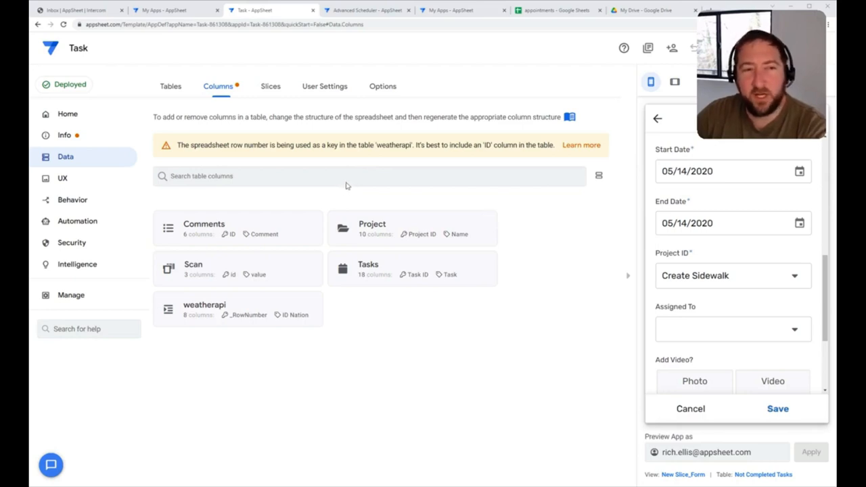
mouse_move(354, 283)
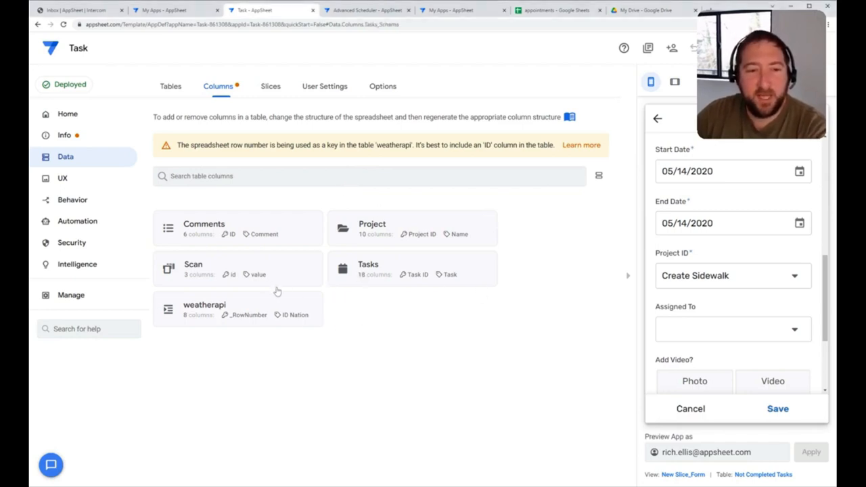
Step: Expand the Tasks table and scroll through its columns, e.g. Project ID (Ref), Status (Enum)
left_click(368, 268)
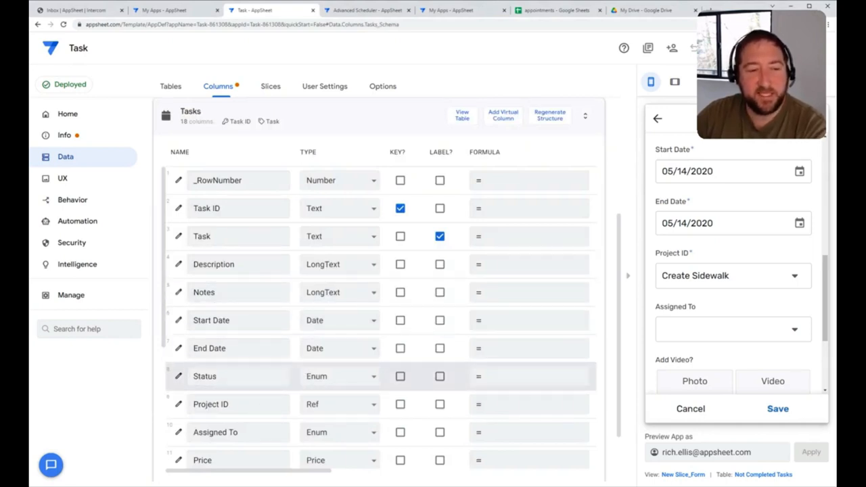
scroll("down", 3)
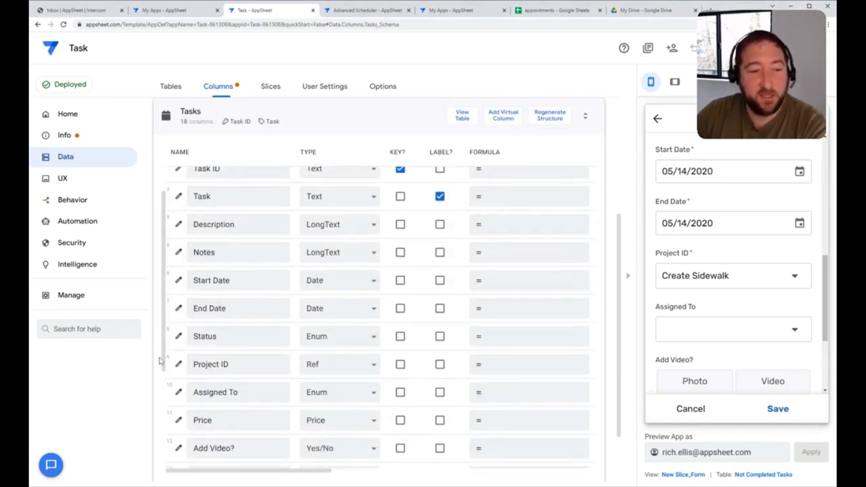
double_click(204, 336)
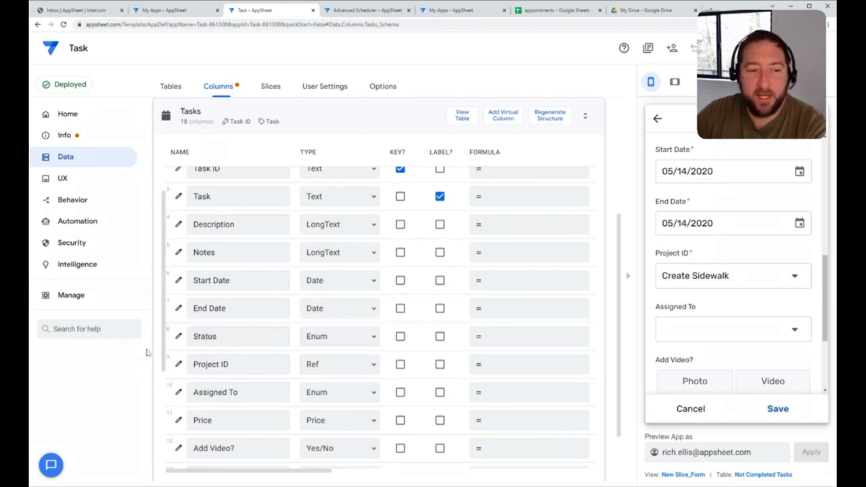
left_click(179, 336)
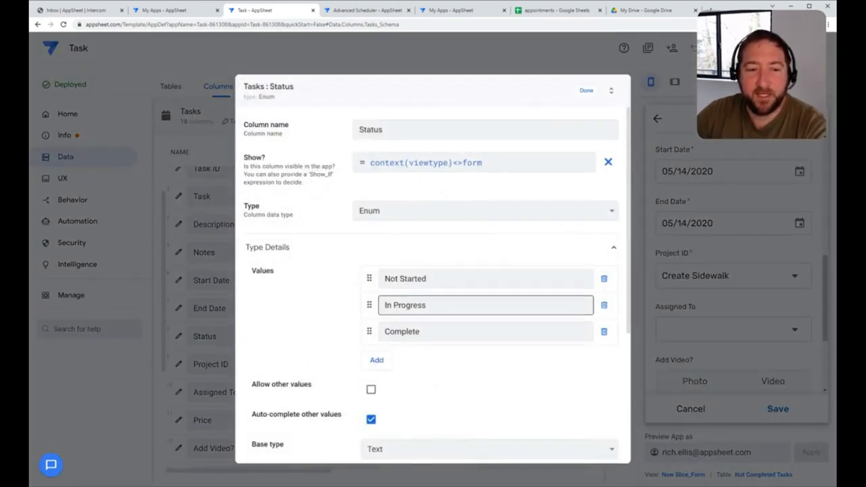
left_click(485, 332)
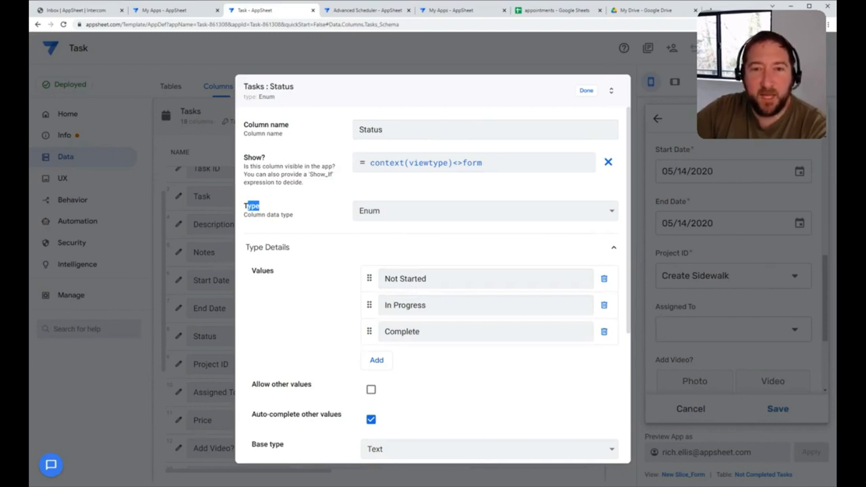
mouse_move(310, 308)
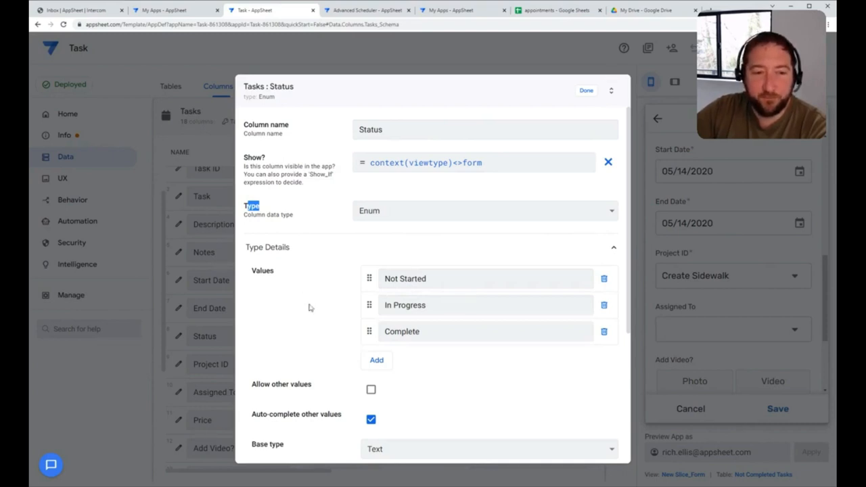
scroll("down", 3)
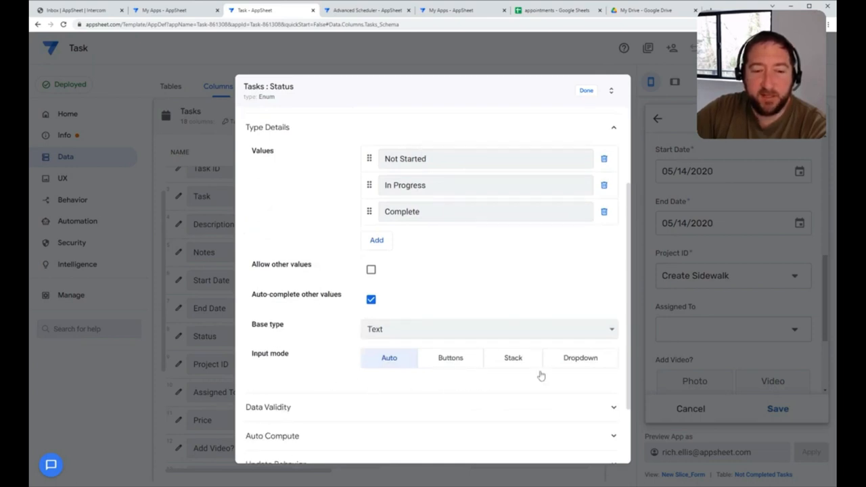
mouse_move(533, 376)
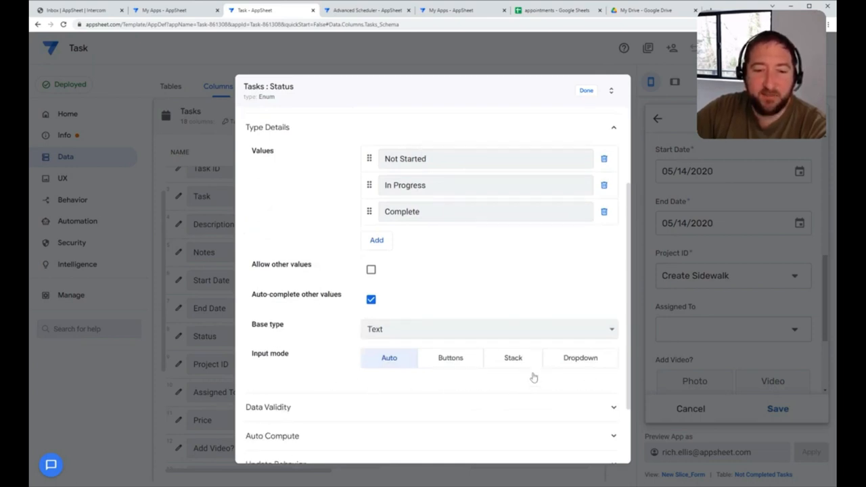
mouse_move(440, 389)
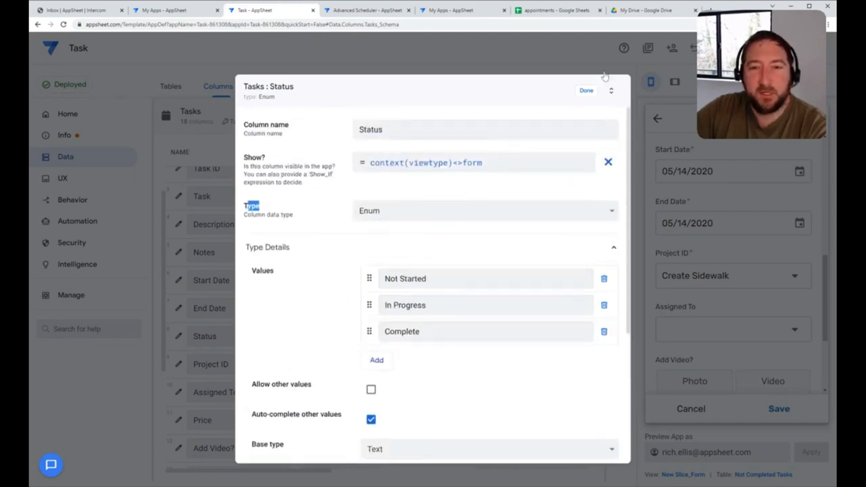
left_click(586, 90)
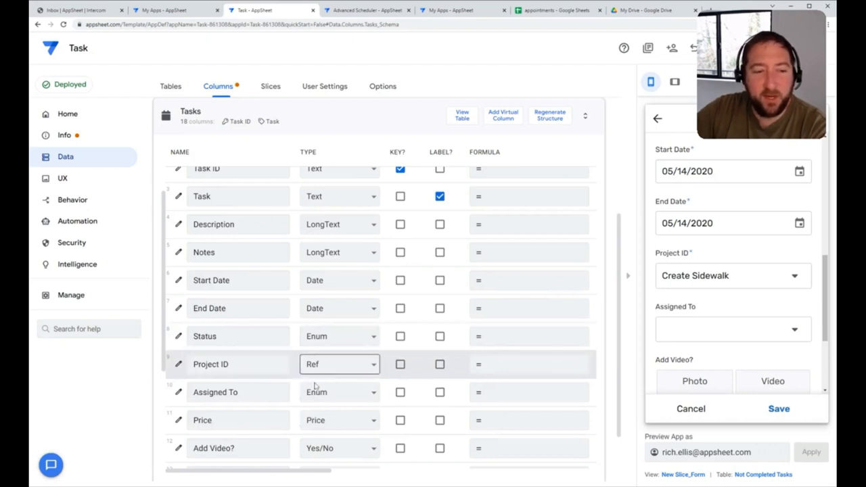
mouse_move(306, 386)
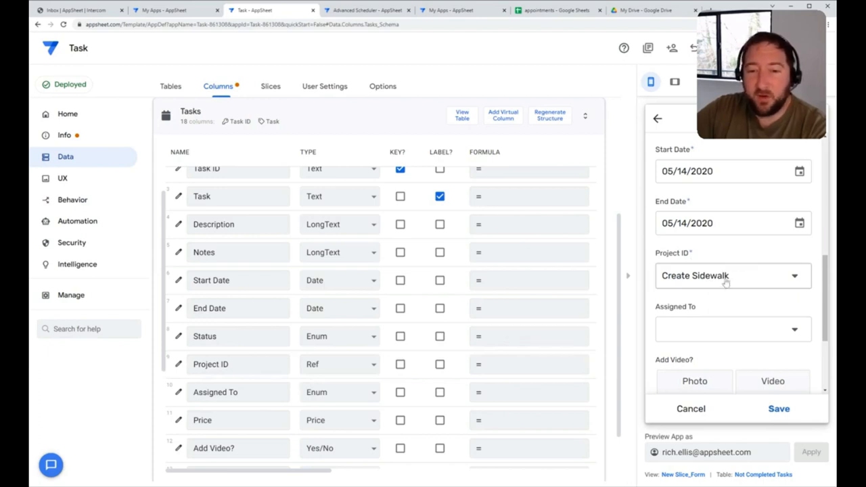
mouse_move(796, 296)
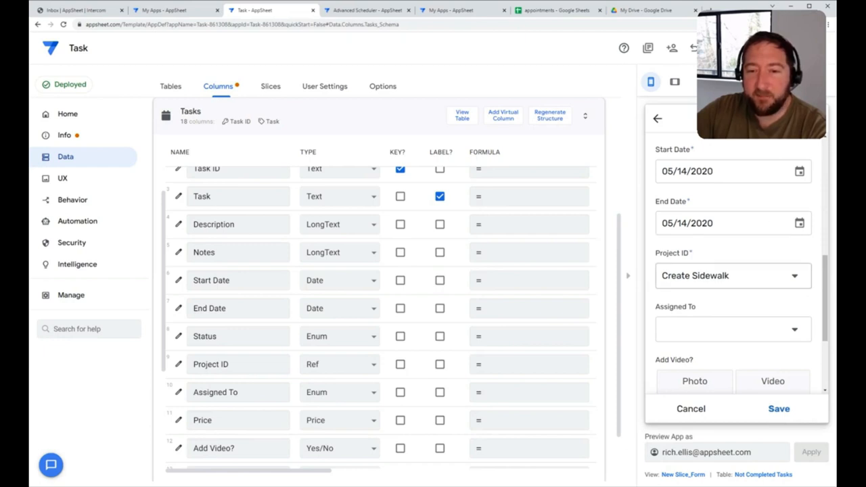
mouse_move(648, 319)
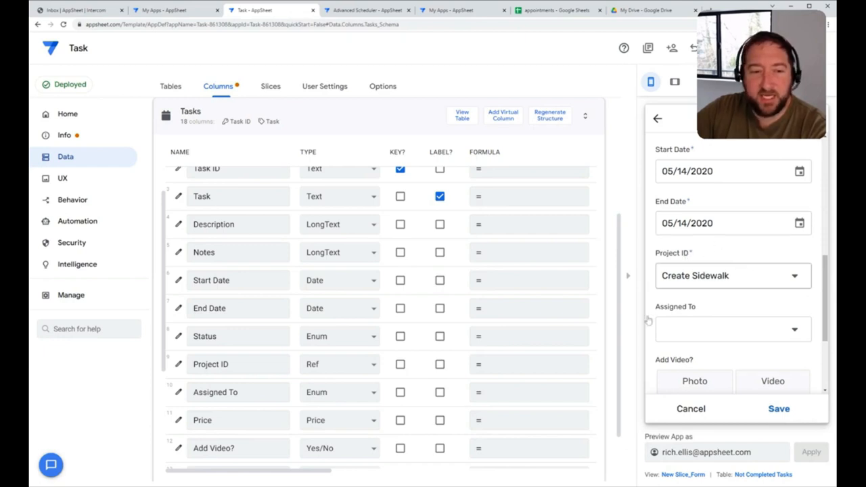
mouse_move(767, 295)
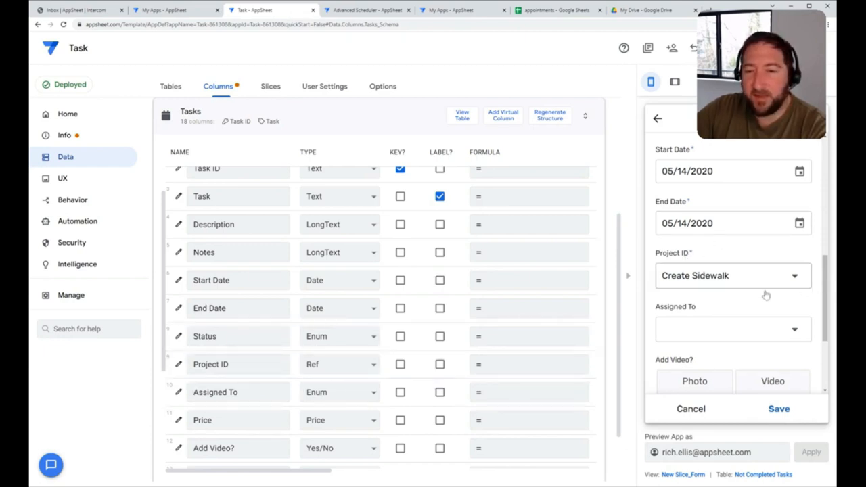
mouse_move(769, 289)
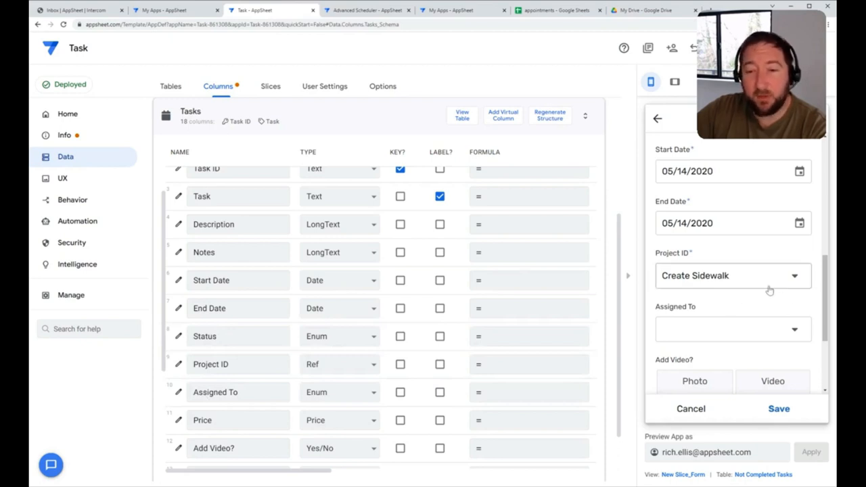
Step: Open the preview's Project ID dropdown, showing New, Create a Fence and Create Sidewalk
left_click(733, 276)
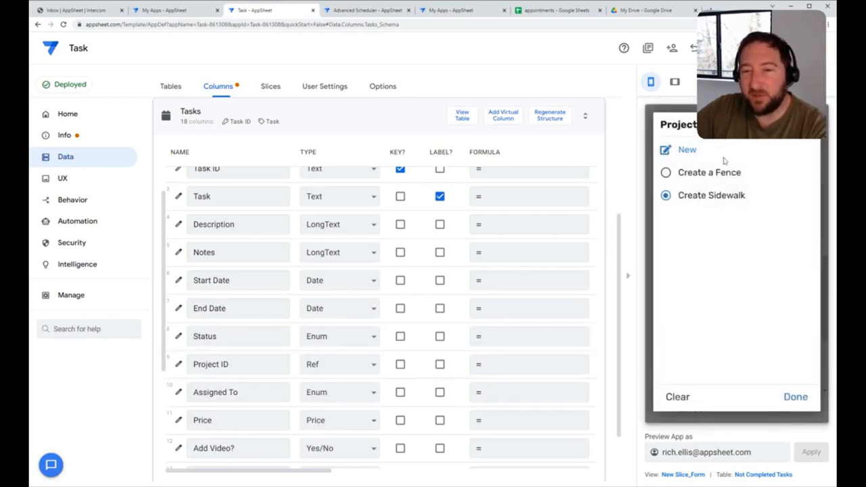
mouse_move(748, 263)
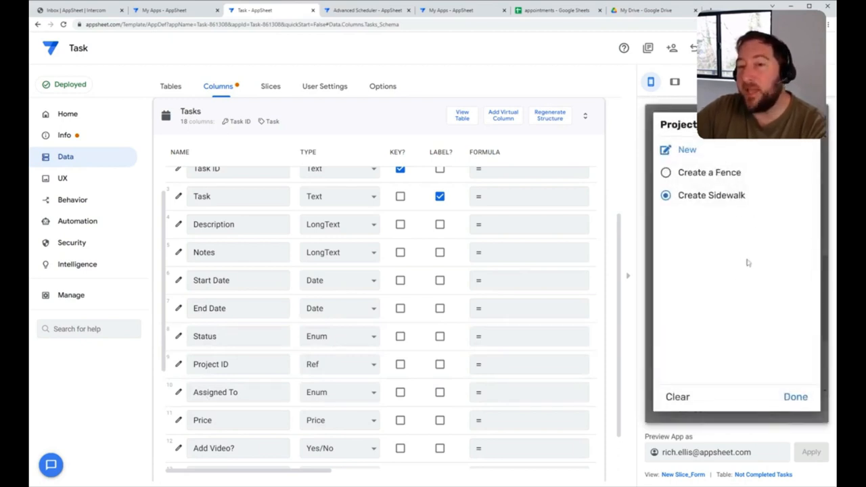
mouse_move(730, 323)
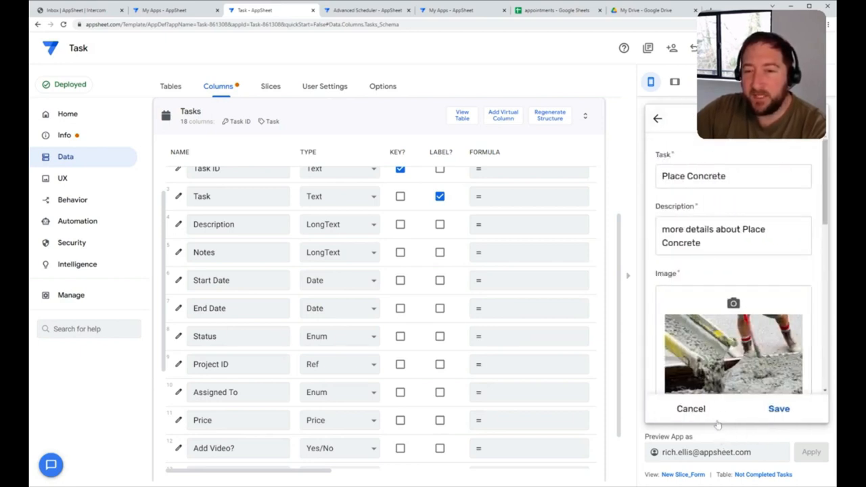
Step: Return the preview from the Place Concrete form to the task list
left_click(779, 409)
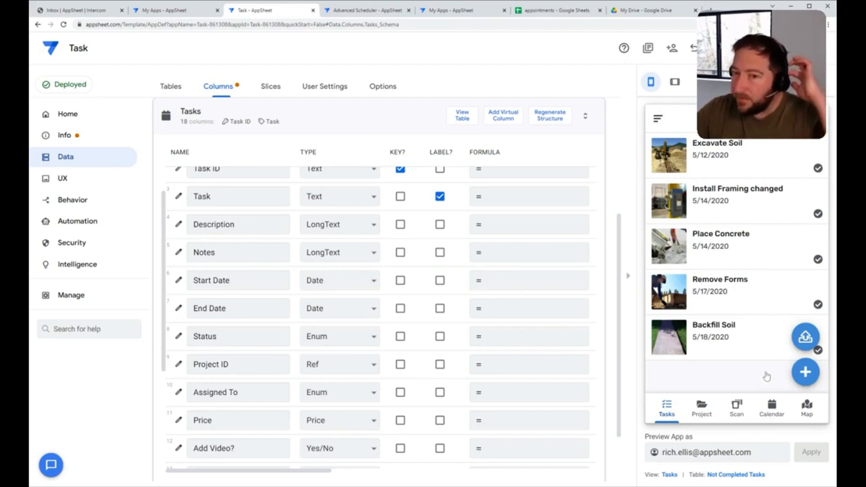
mouse_move(652, 373)
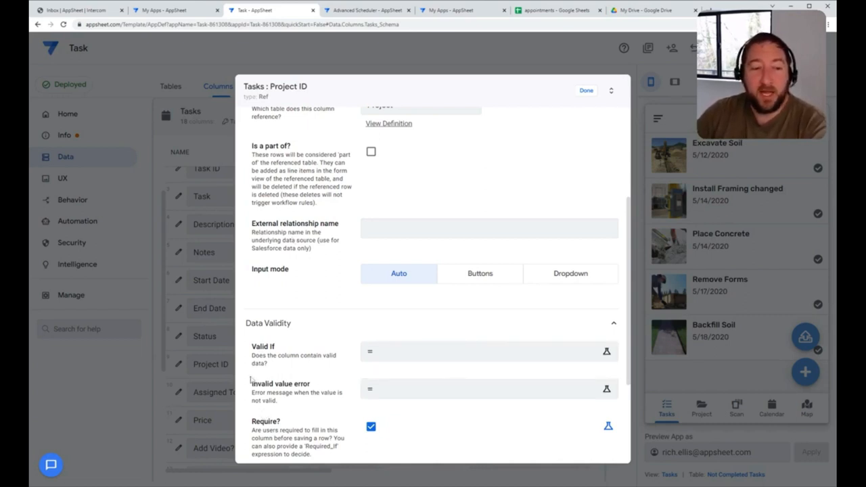
Step: Open the Expression Assistant for Project ID's empty Valid If rule
double_click(263, 346)
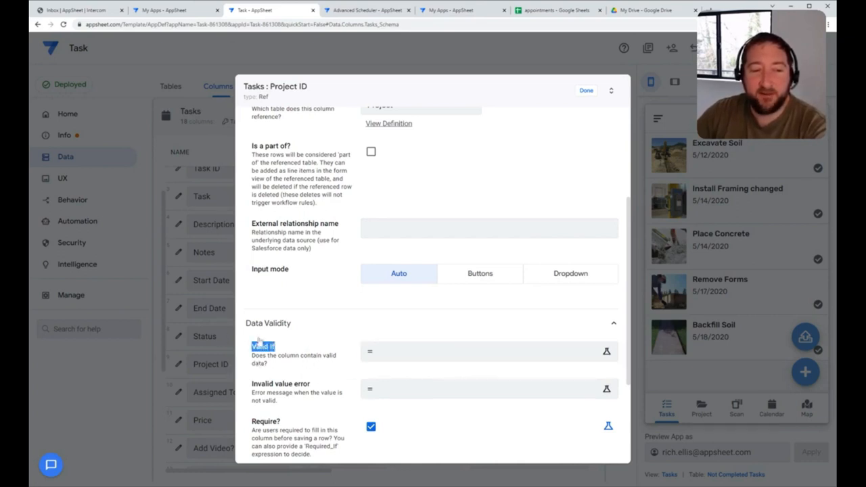
left_click(490, 352)
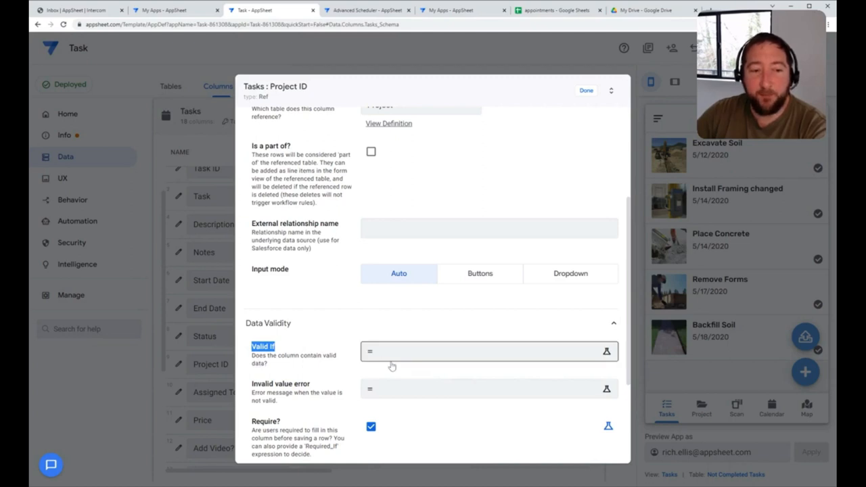
left_click(606, 351)
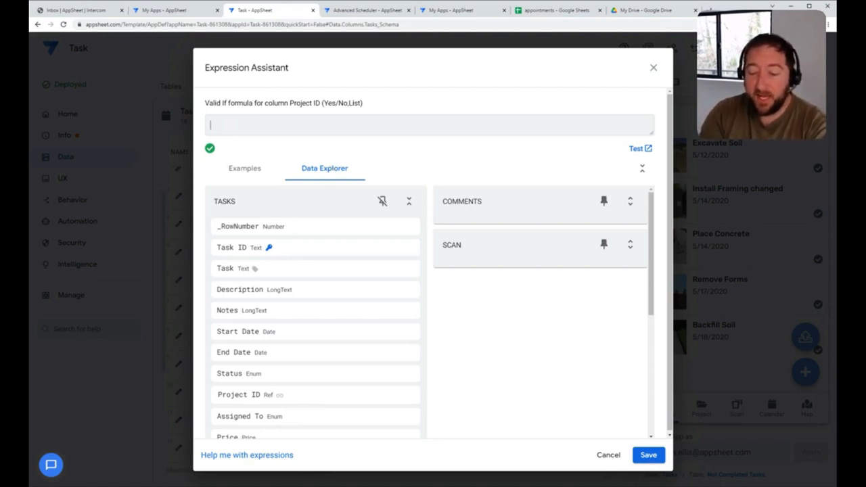
Step: Enter the table name Project, fixing the misspelled Projects
type("Project")
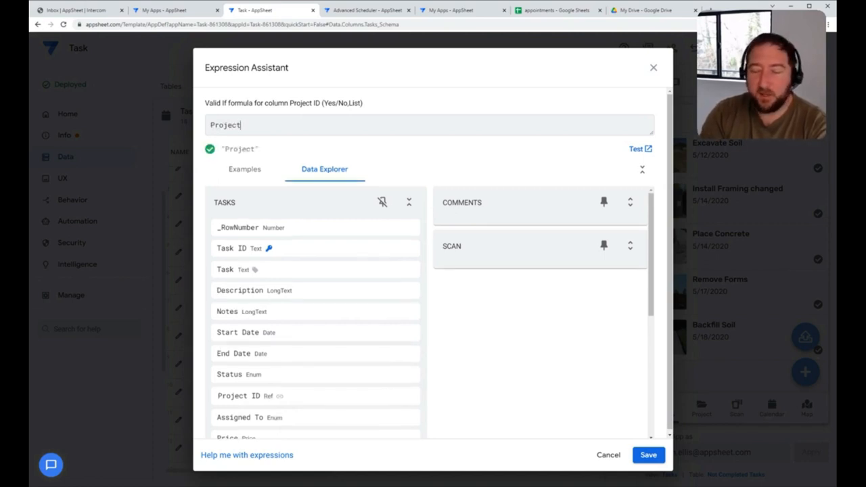
type("s[Project ID")
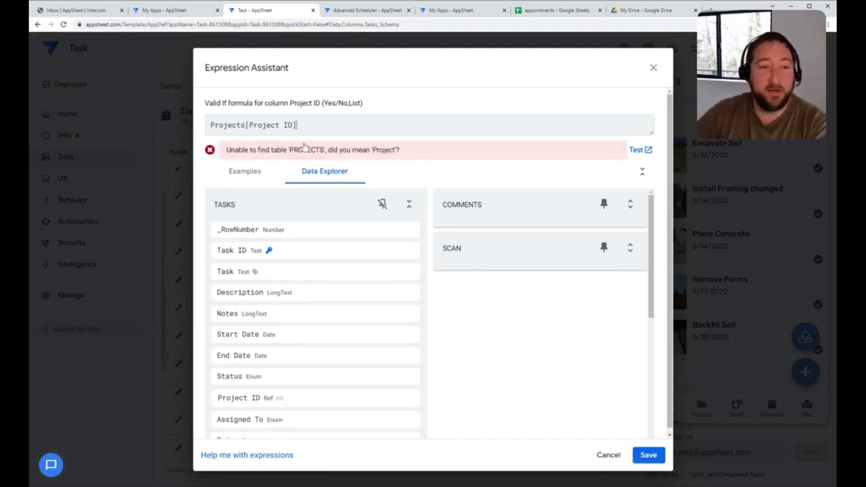
double_click(237, 125)
type("select(")
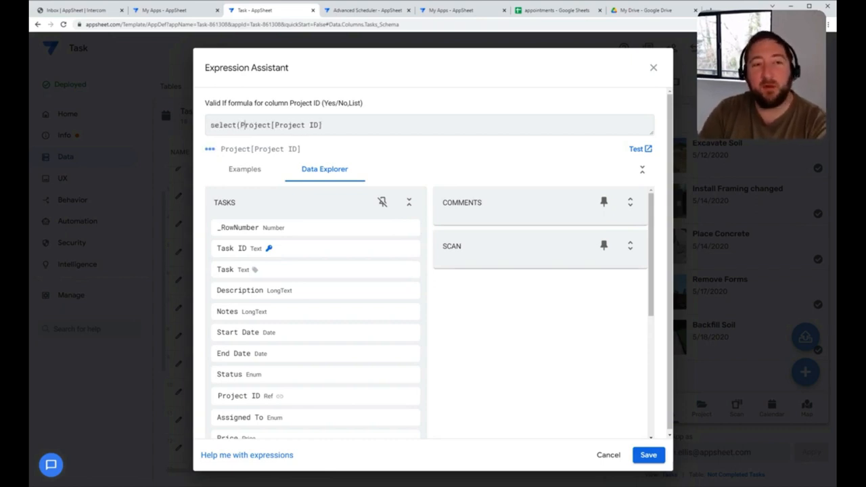
Step: Add the condition [Status]<>Complete to complete select(Project[Project ID], [Status]<>Complete)
type(",")
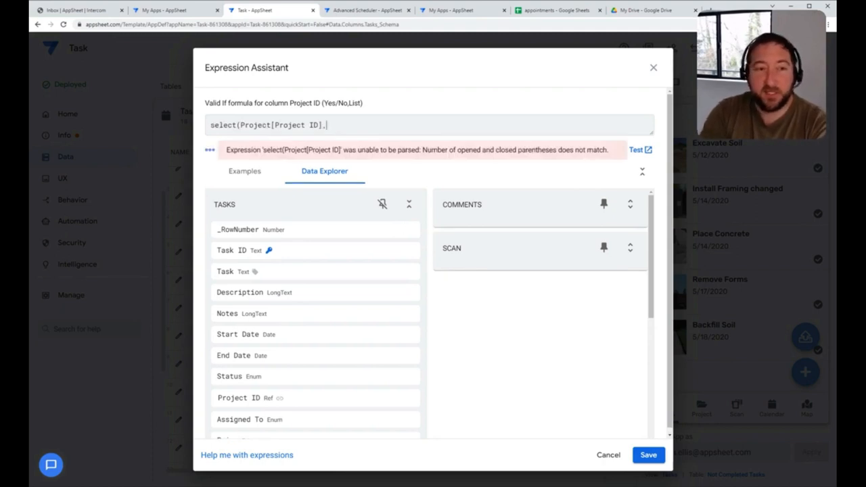
type("[S")
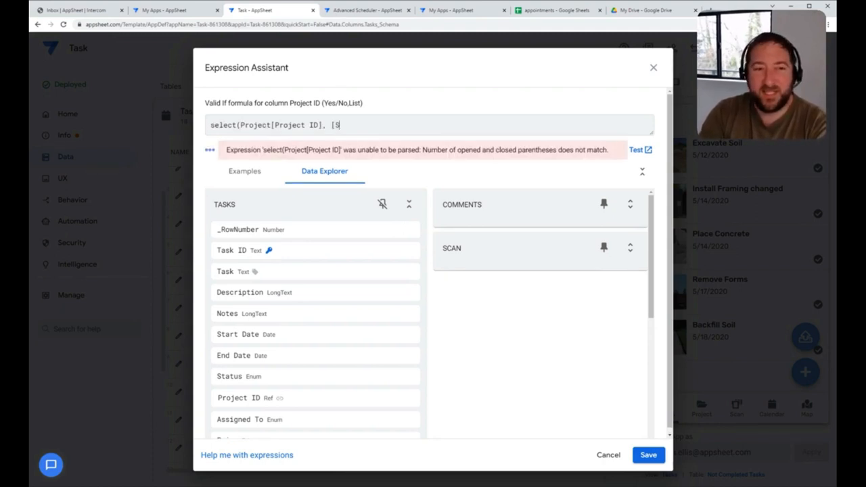
type("tatus")
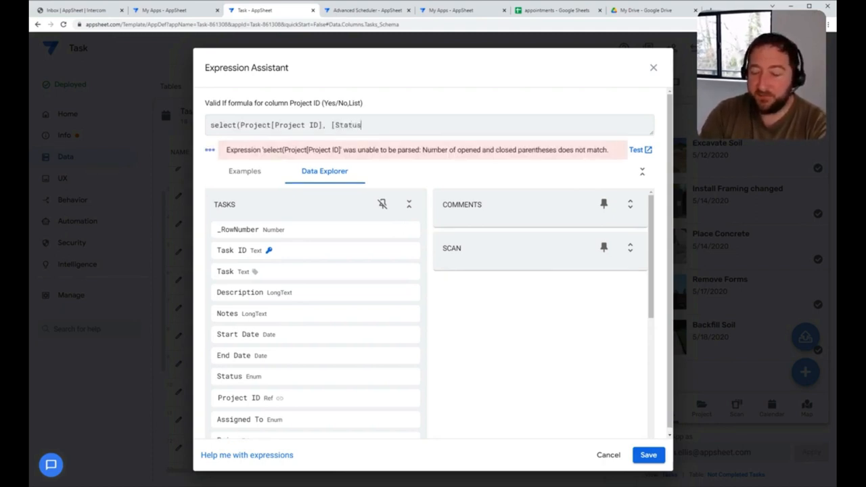
type("]=")
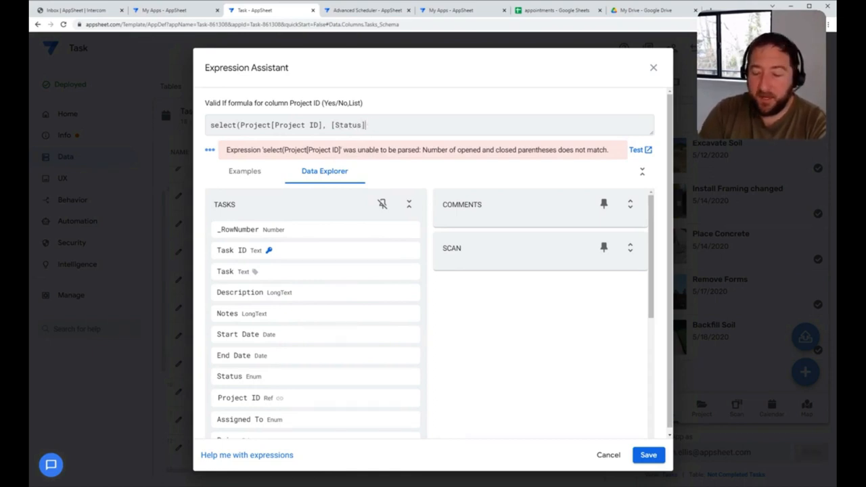
type("<>Complete)")
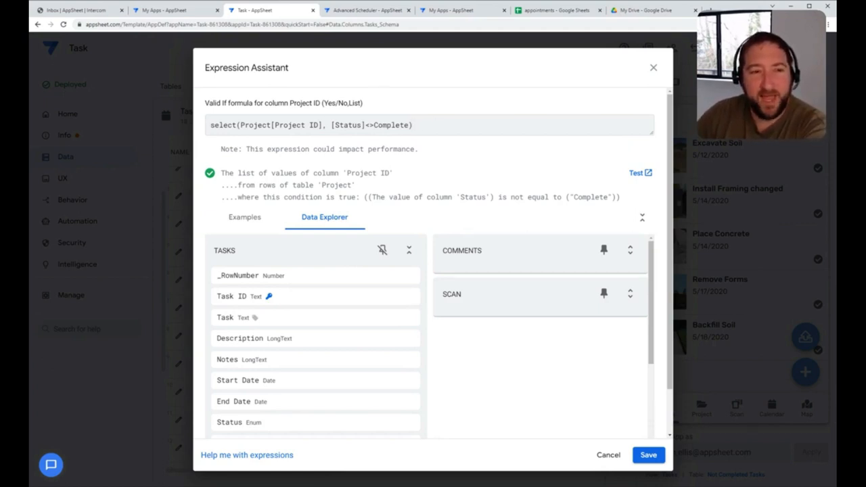
mouse_move(497, 203)
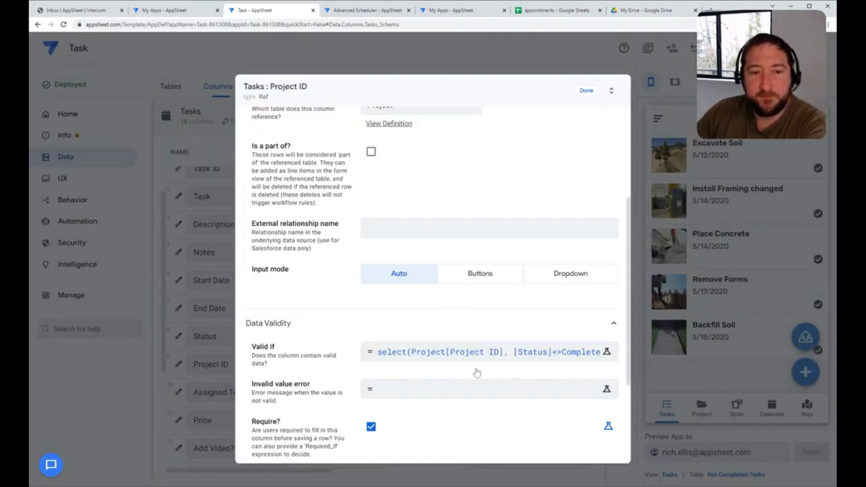
Step: Expand Project ID's Auto Compute section showing App formula, Initial value and Suggested values
scroll("down", 3)
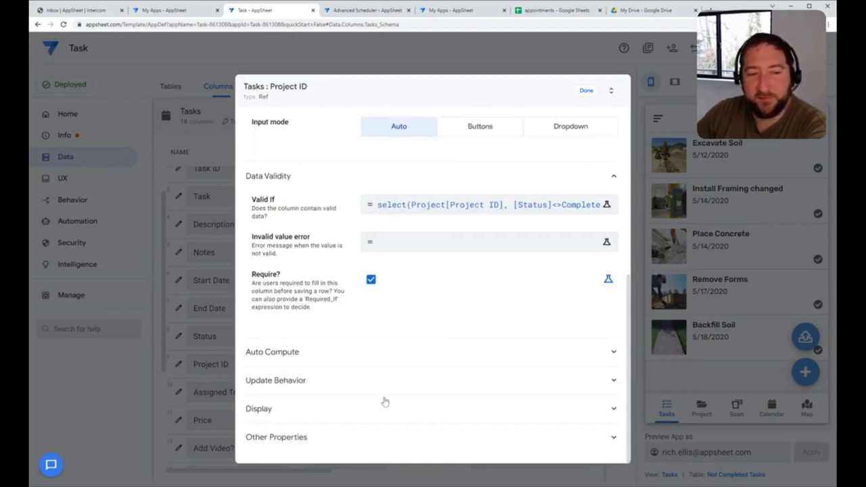
mouse_move(482, 372)
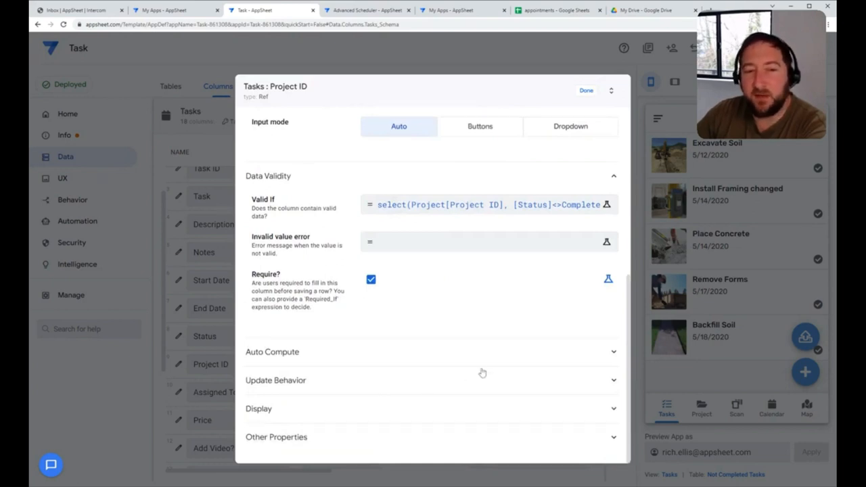
mouse_move(377, 367)
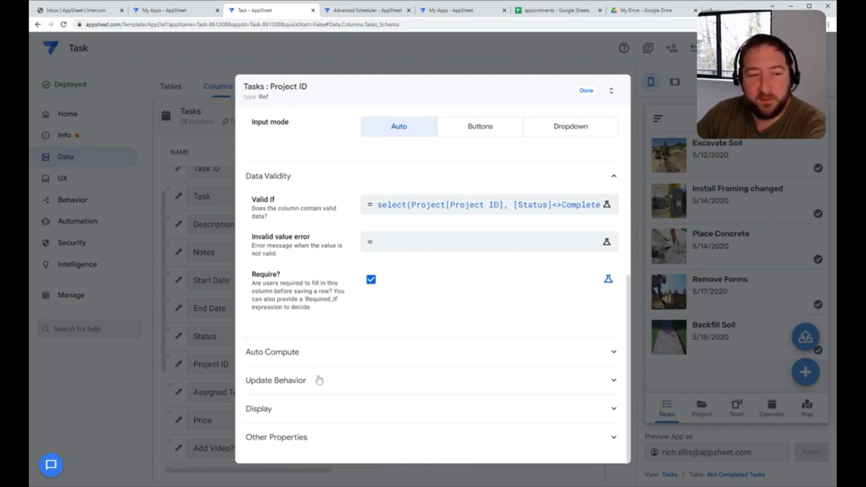
mouse_move(285, 374)
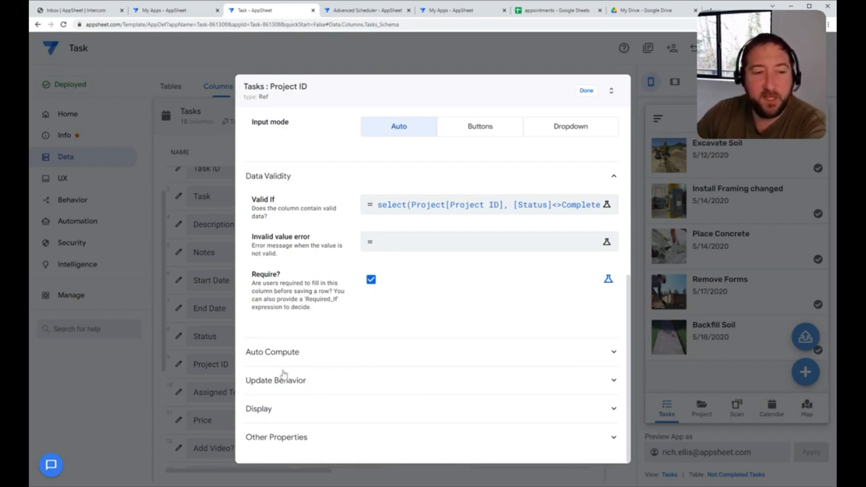
left_click(272, 352)
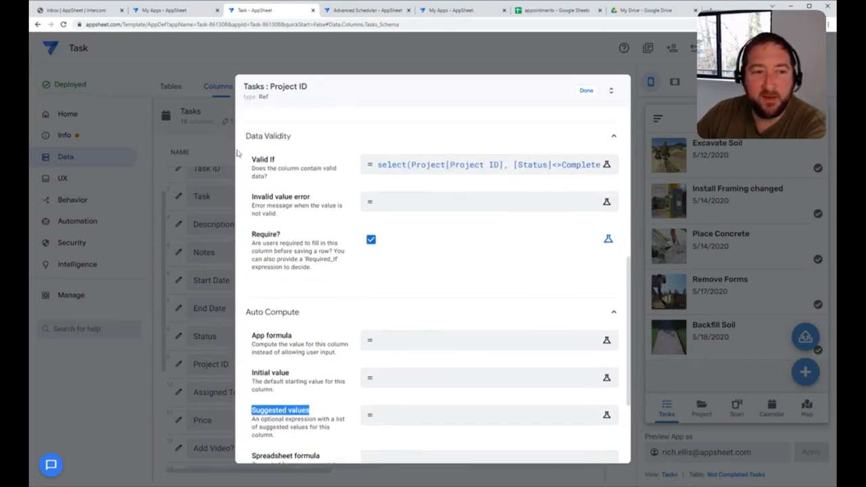
scroll("down", 3)
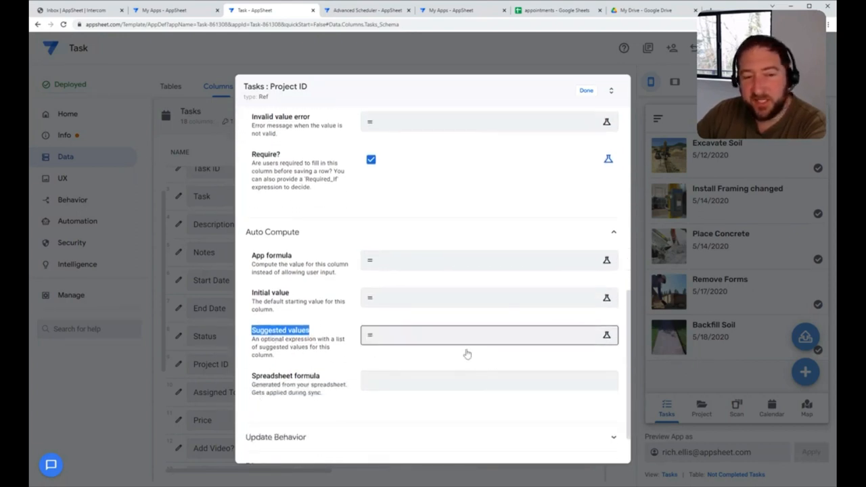